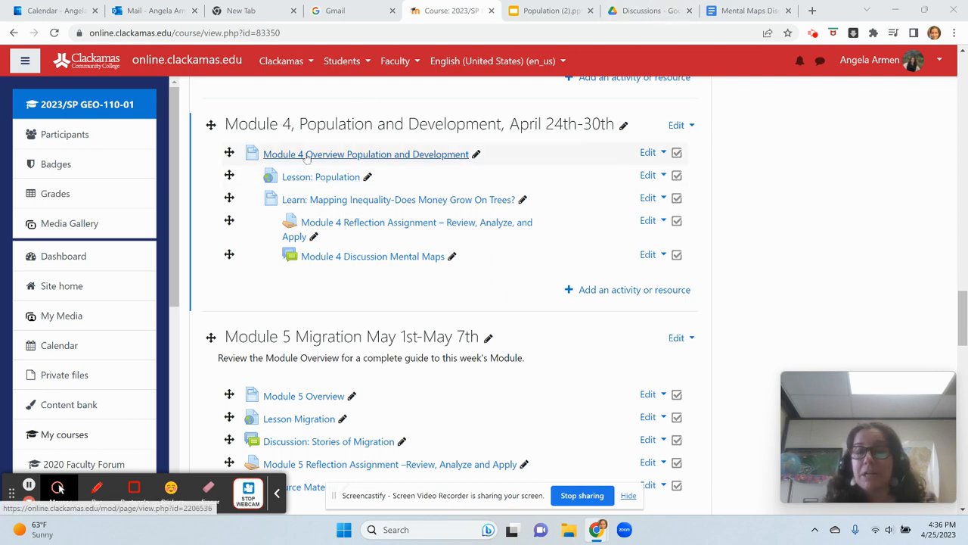
Step: Bring up the Module 4 Overview Population and Development page with its objectives and readings
{"action": "left_click", "coordinate": [366, 154]}
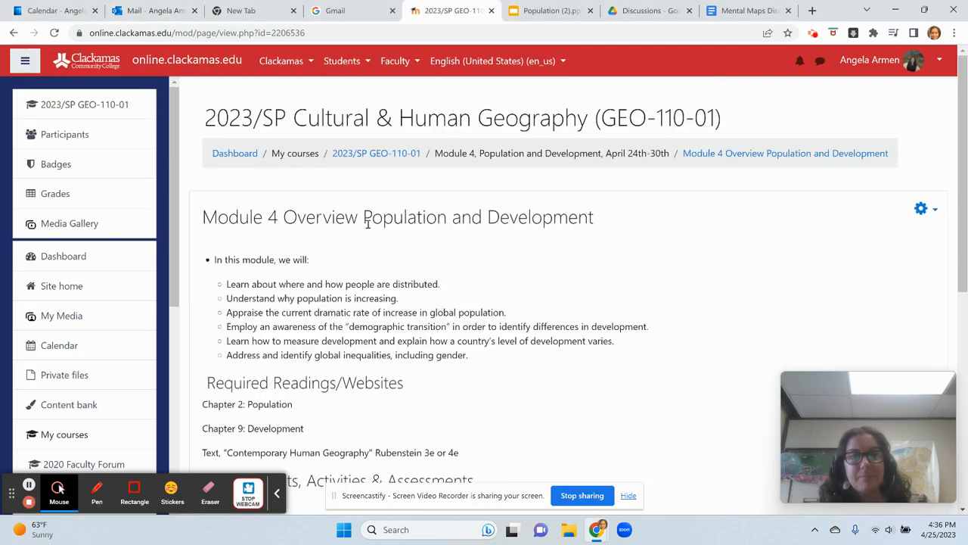
{"action": "scroll", "scroll_direction": "down", "scroll_amount": 3}
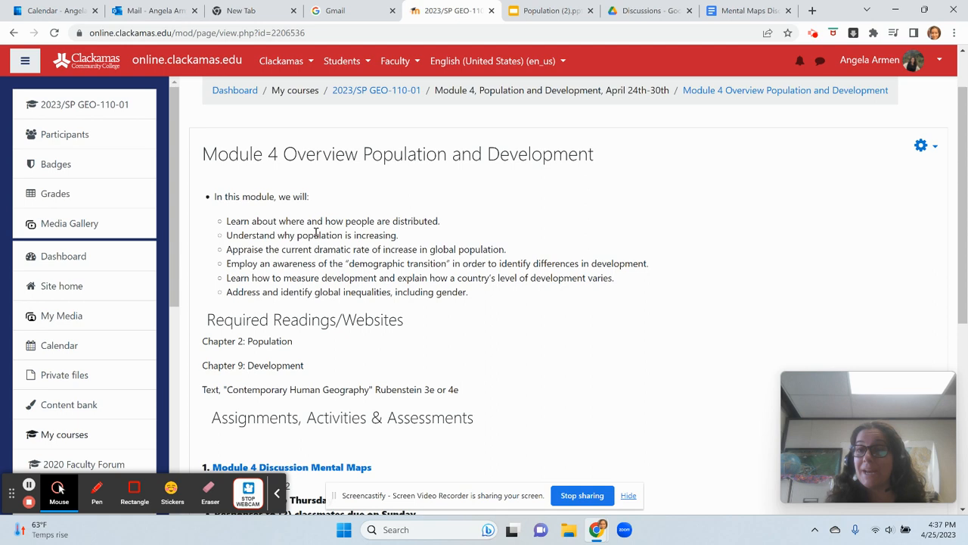
{"action": "mouse_move", "coordinate": [532, 233]}
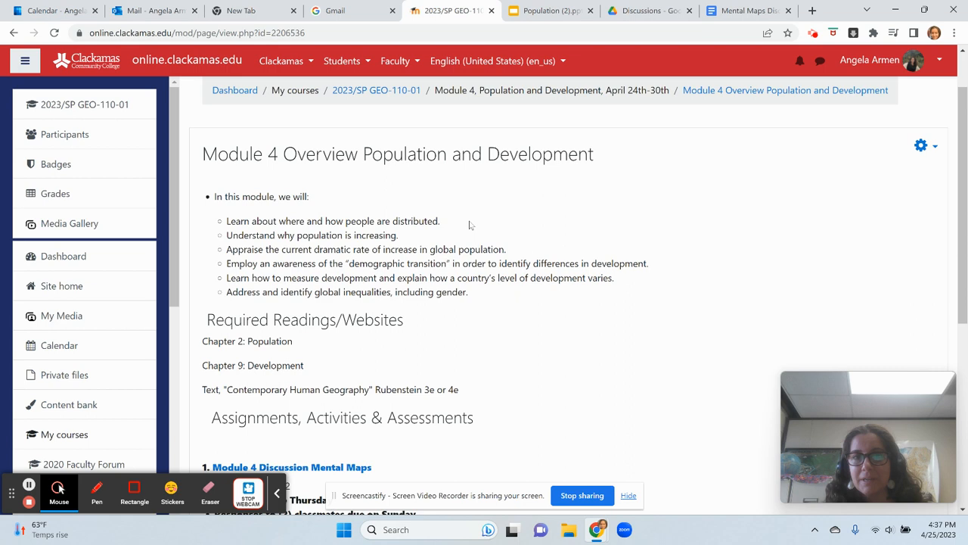
{"action": "mouse_move", "coordinate": [249, 246]}
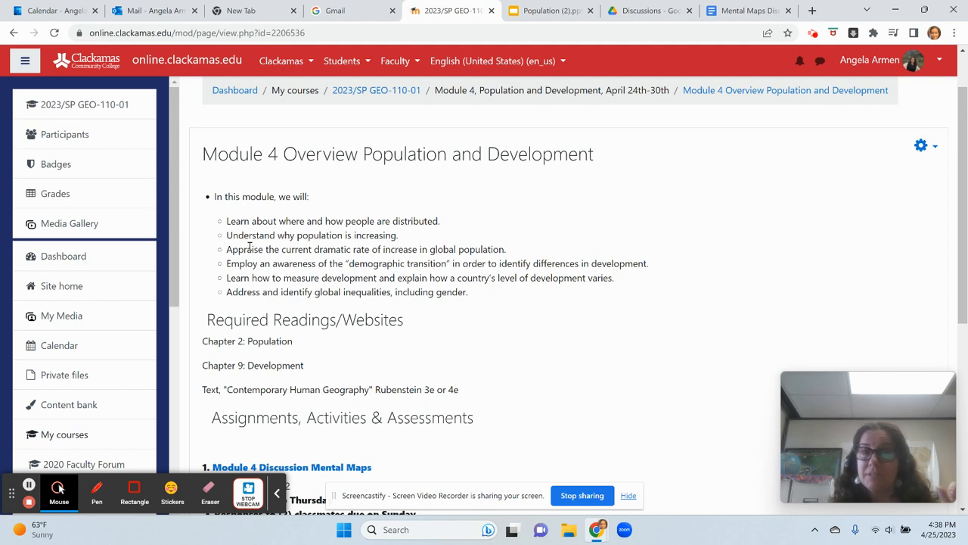
{"action": "mouse_move", "coordinate": [324, 257]}
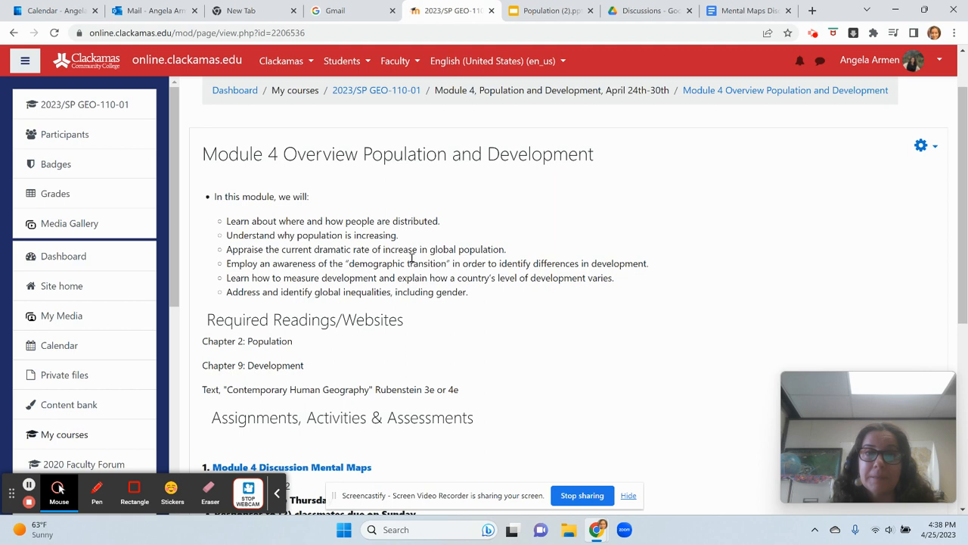
{"action": "mouse_move", "coordinate": [248, 288]}
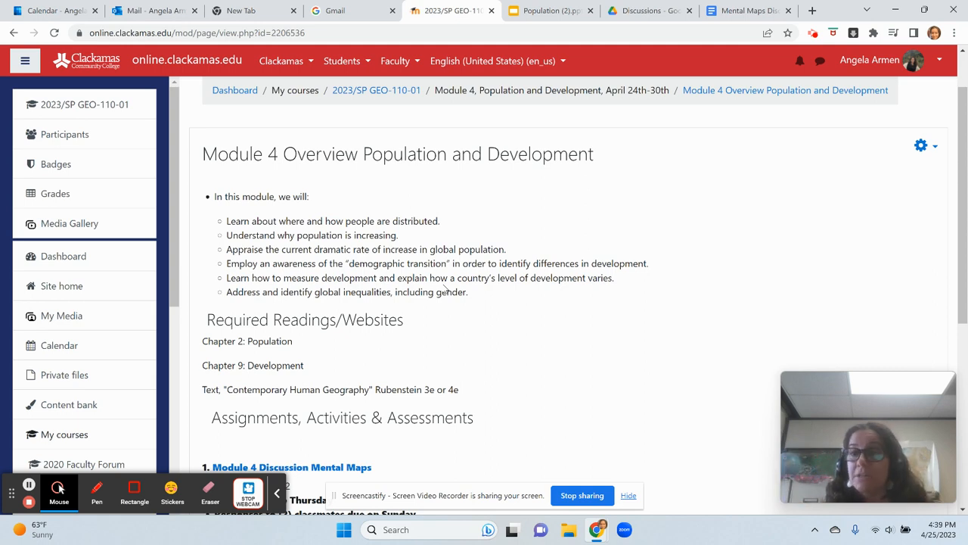
{"action": "mouse_move", "coordinate": [623, 242]}
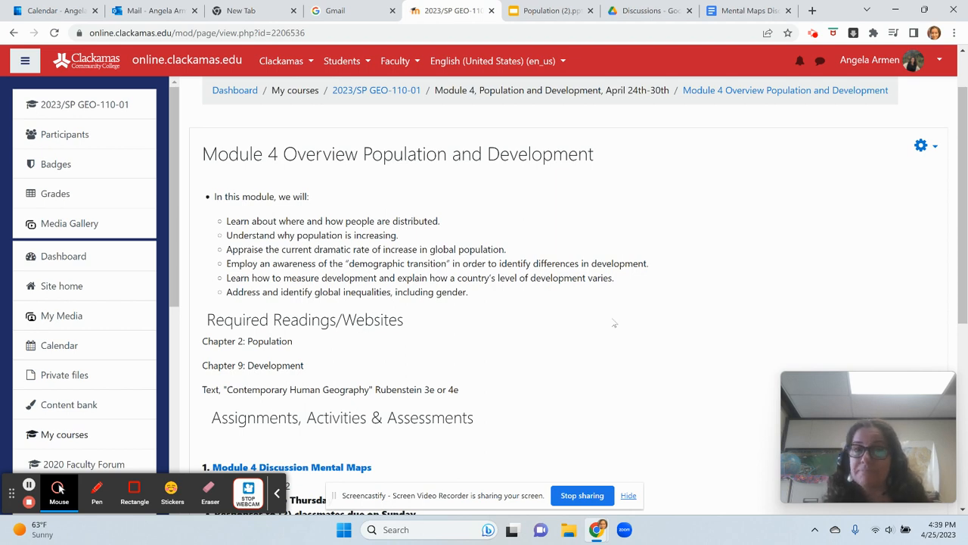
{"action": "mouse_move", "coordinate": [388, 312]}
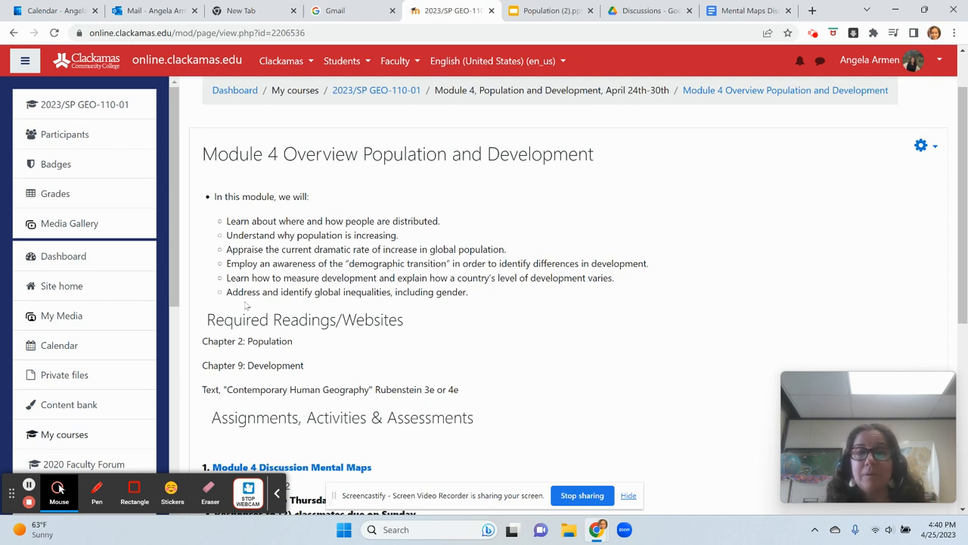
{"action": "mouse_move", "coordinate": [381, 304]}
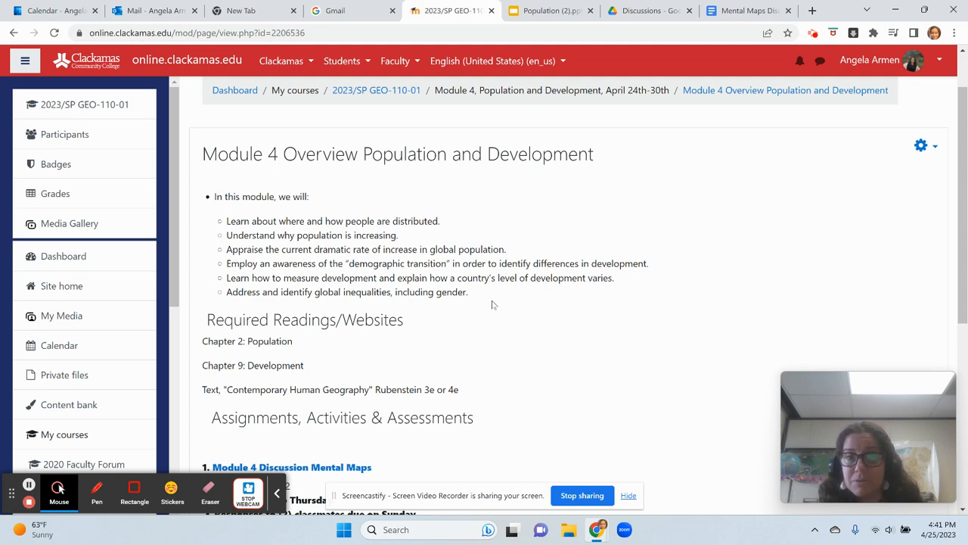
{"action": "mouse_move", "coordinate": [457, 372]}
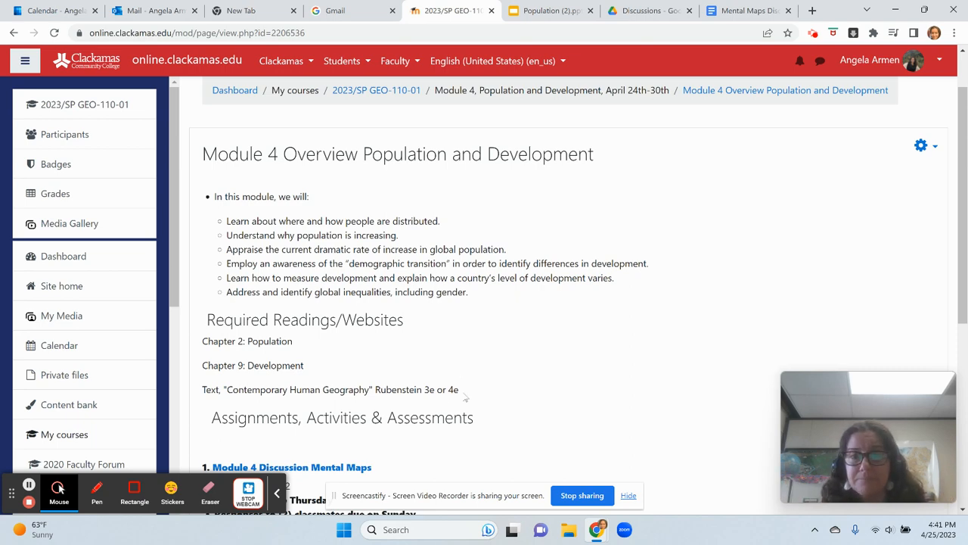
Step: Scroll to the assignments section listing the Mental Maps discussion with its Thursday and Sunday deadlines
{"action": "scroll", "scroll_direction": "down", "scroll_amount": 3}
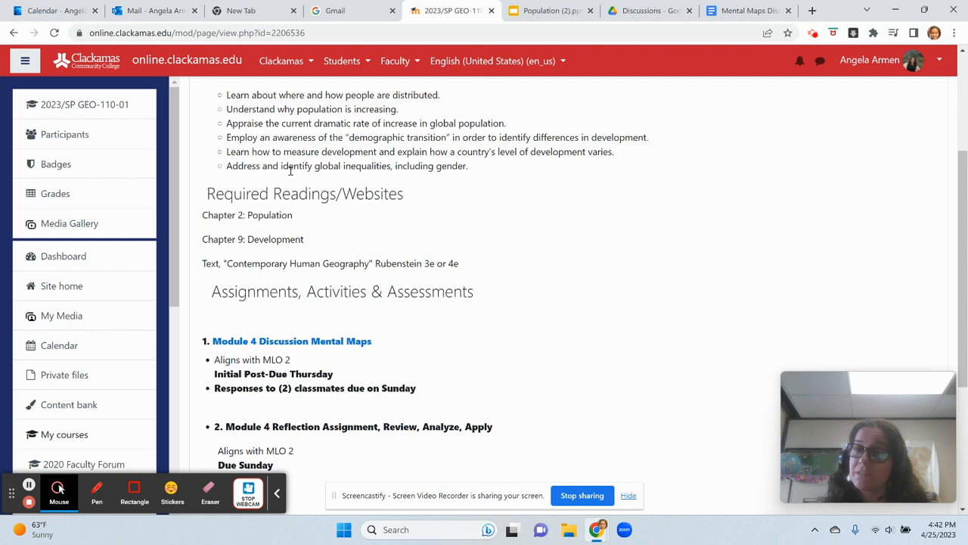
{"action": "scroll", "scroll_direction": "down", "scroll_amount": 3}
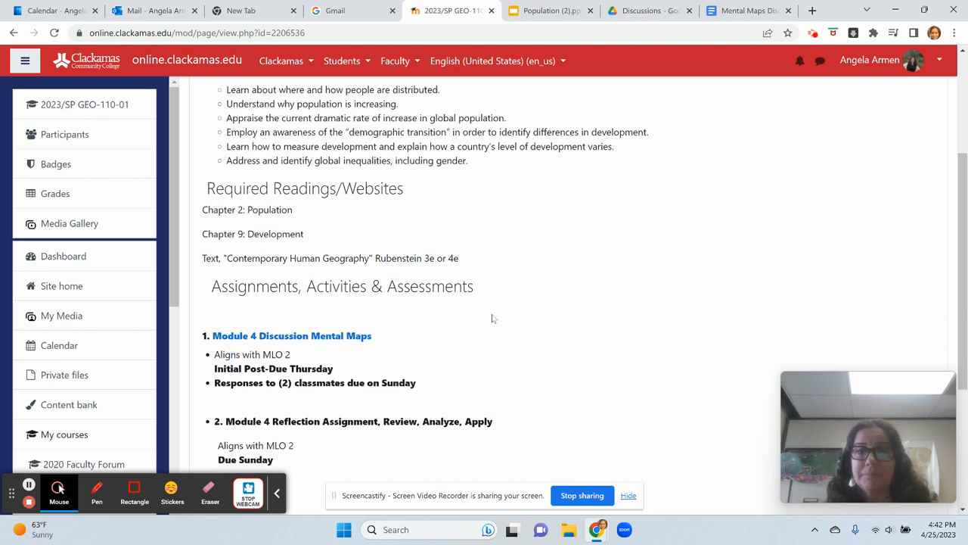
Step: Scroll to the page end showing the Module 4 Reflection Assignment due Sunday and navigation links
{"action": "scroll", "scroll_direction": "down", "scroll_amount": 3}
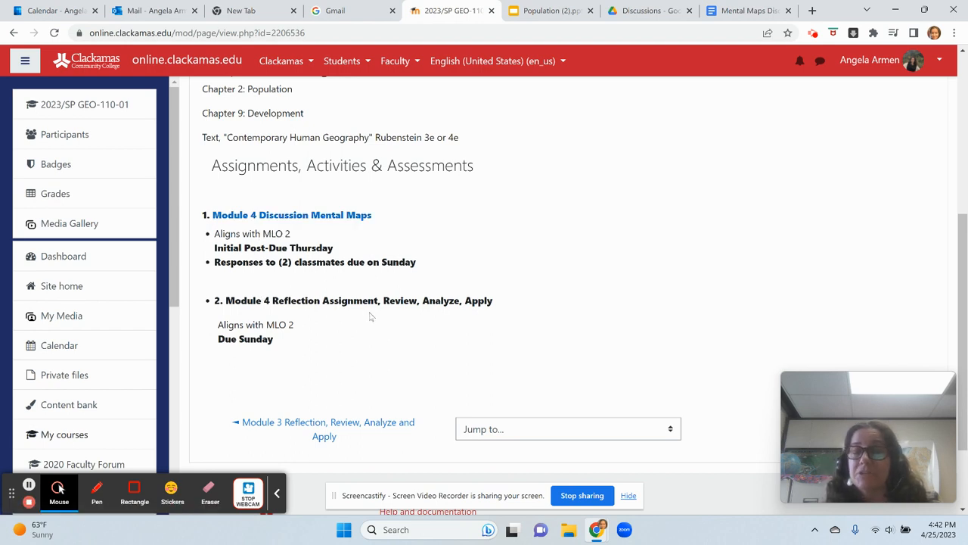
{"action": "mouse_move", "coordinate": [365, 310]}
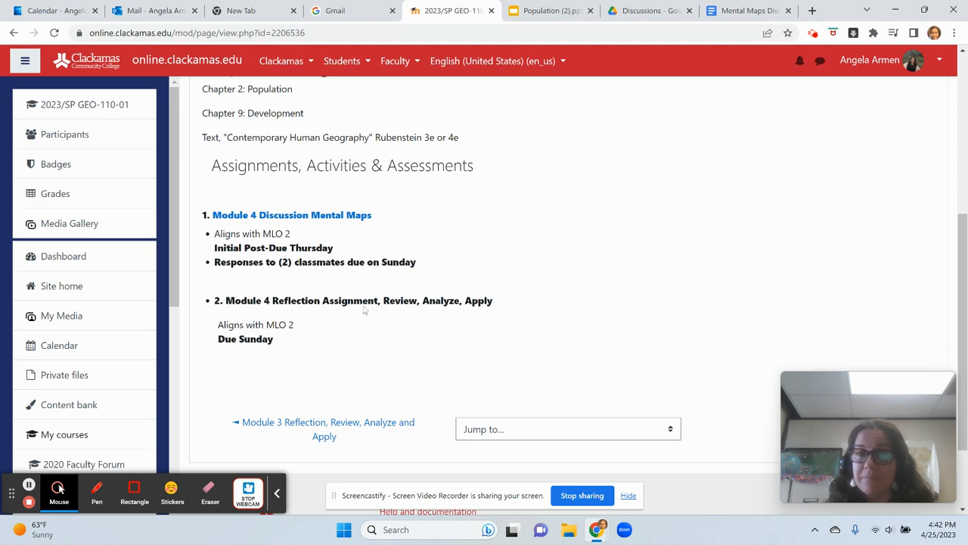
{"action": "mouse_move", "coordinate": [379, 350]}
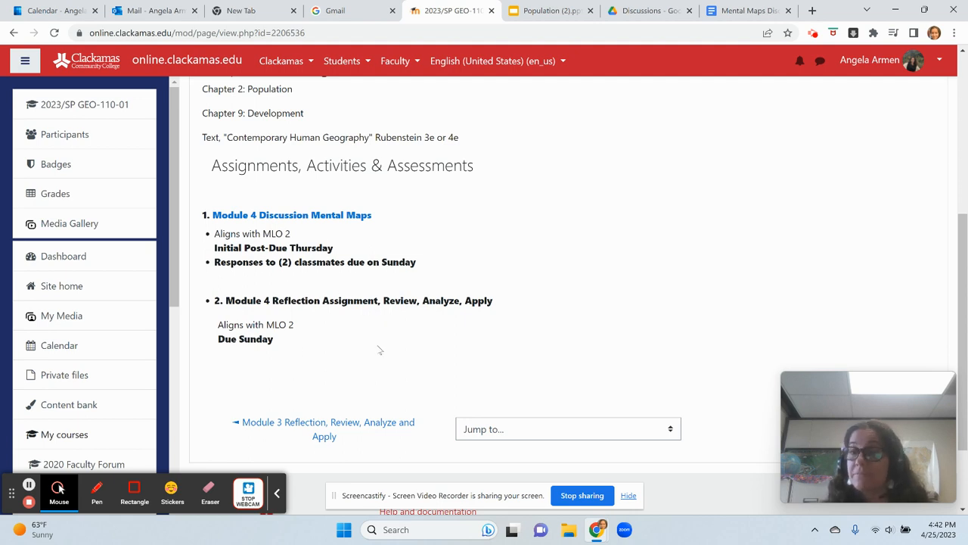